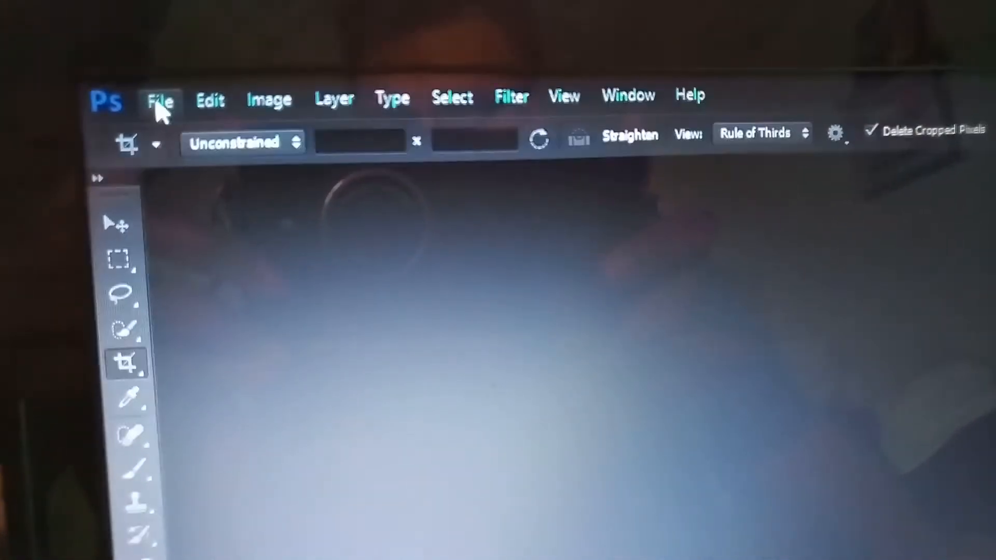
Show the File menu's list of open and save commands.
click(160, 100)
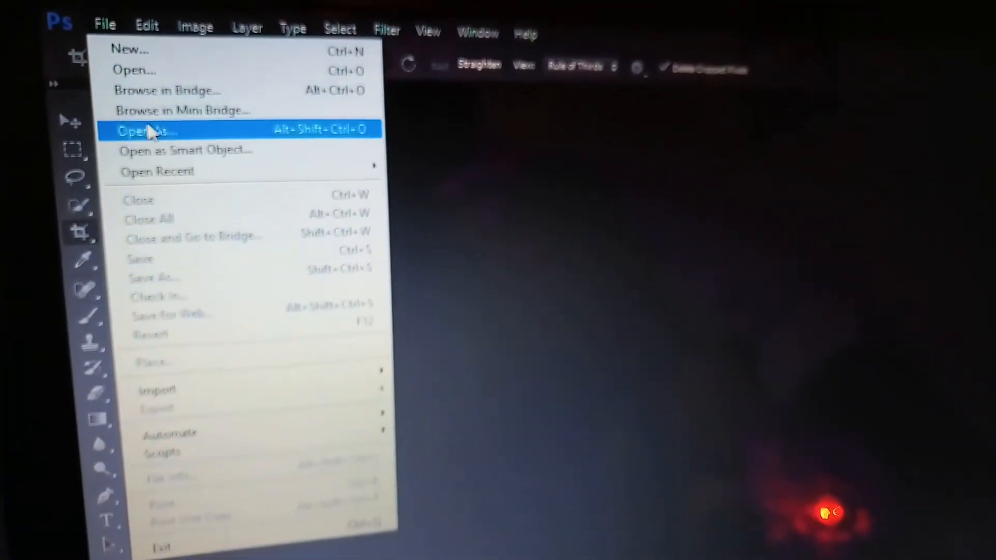
In Open As, choose DSC_0001.JPG with Camera Raw as its opening format.
click(140, 130)
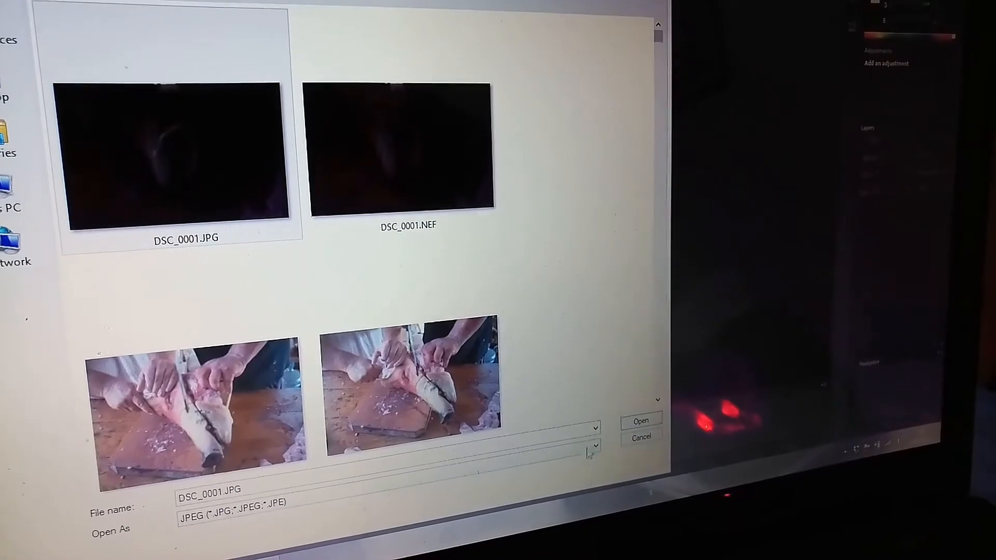
click(594, 447)
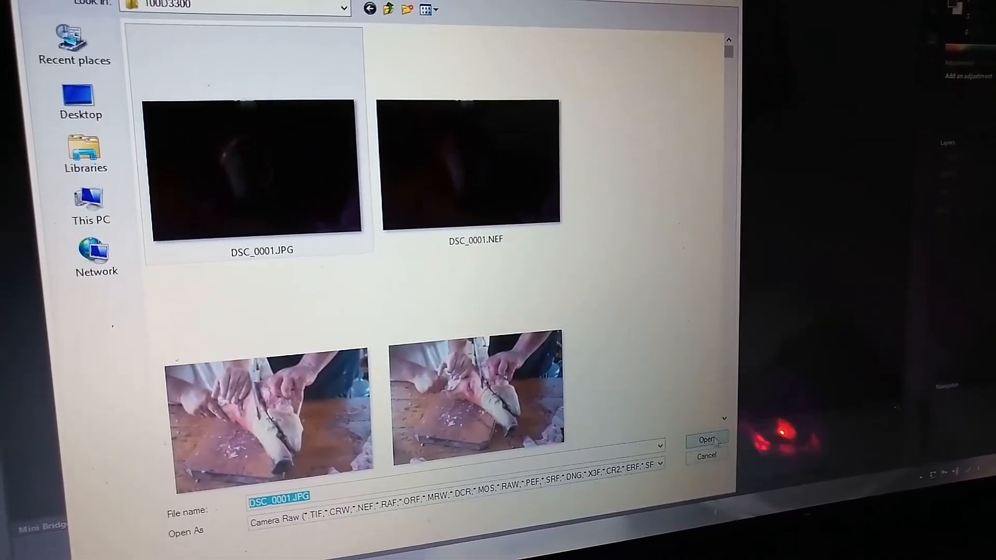
Load DSC_0001.JPG into the Camera Raw editor at default settings.
click(706, 437)
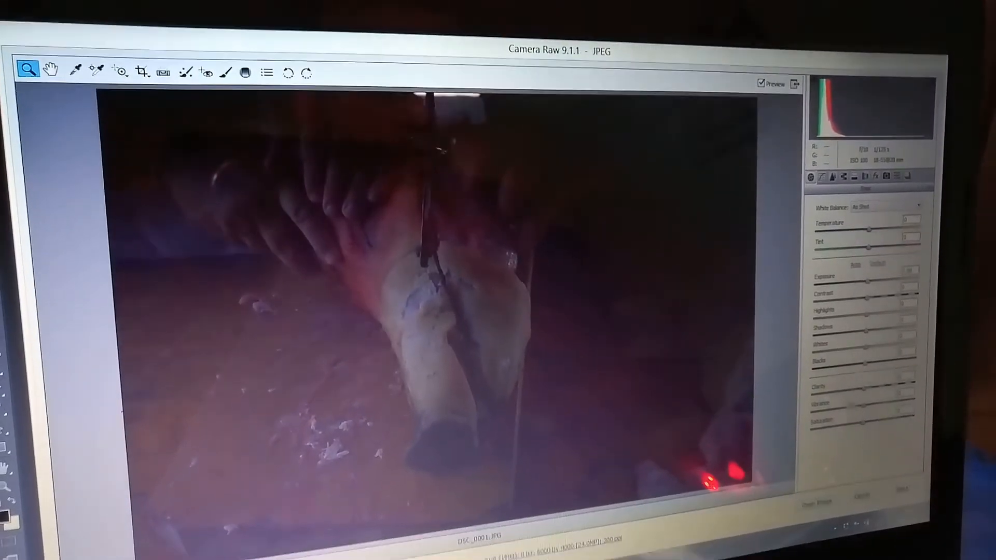